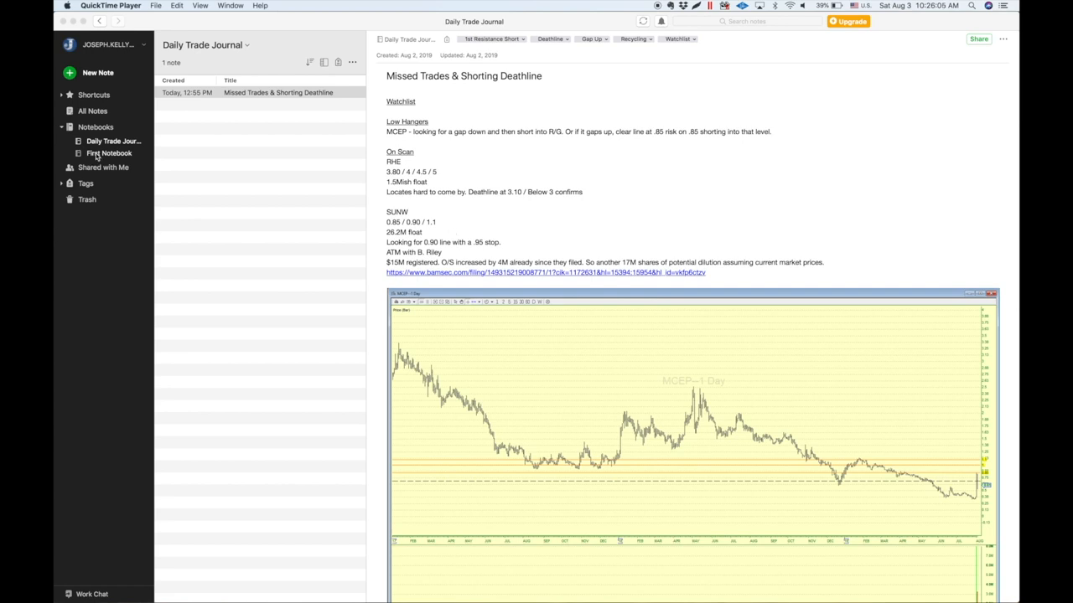
mouse_move(104, 147)
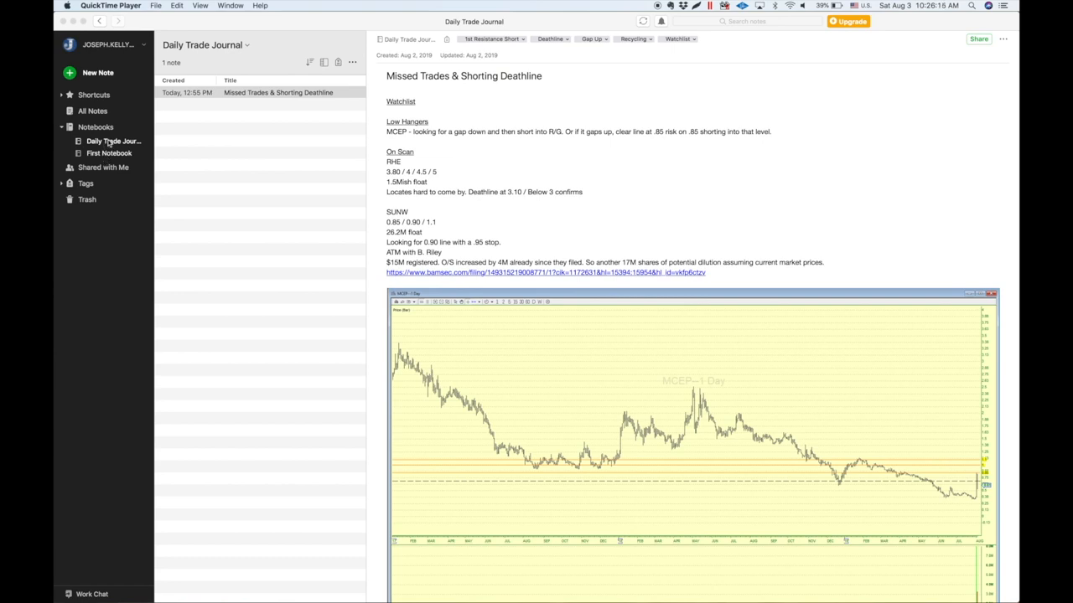
mouse_move(368, 181)
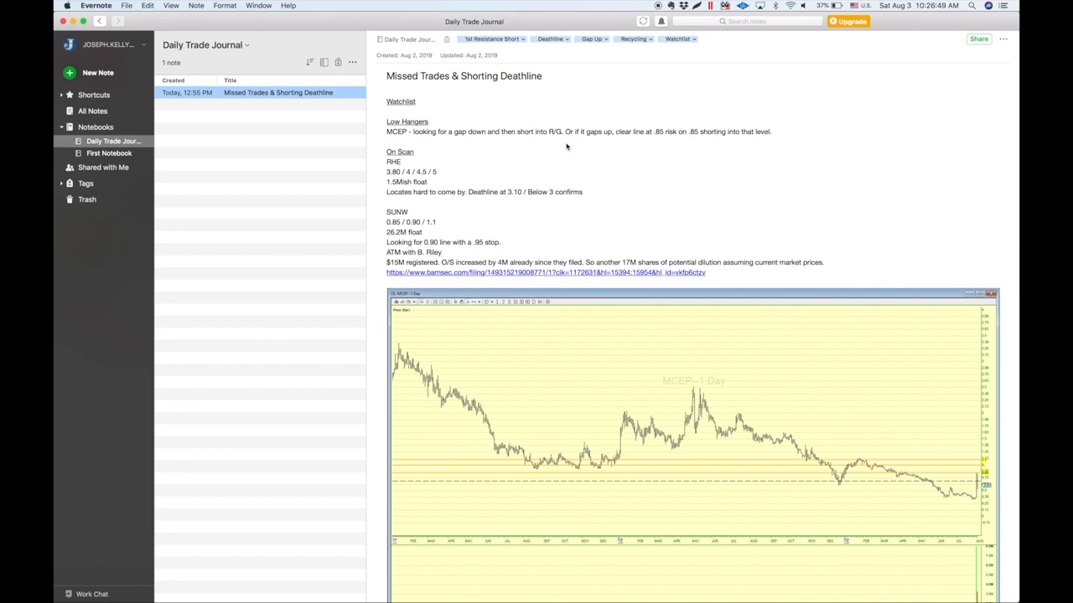
mouse_move(446, 61)
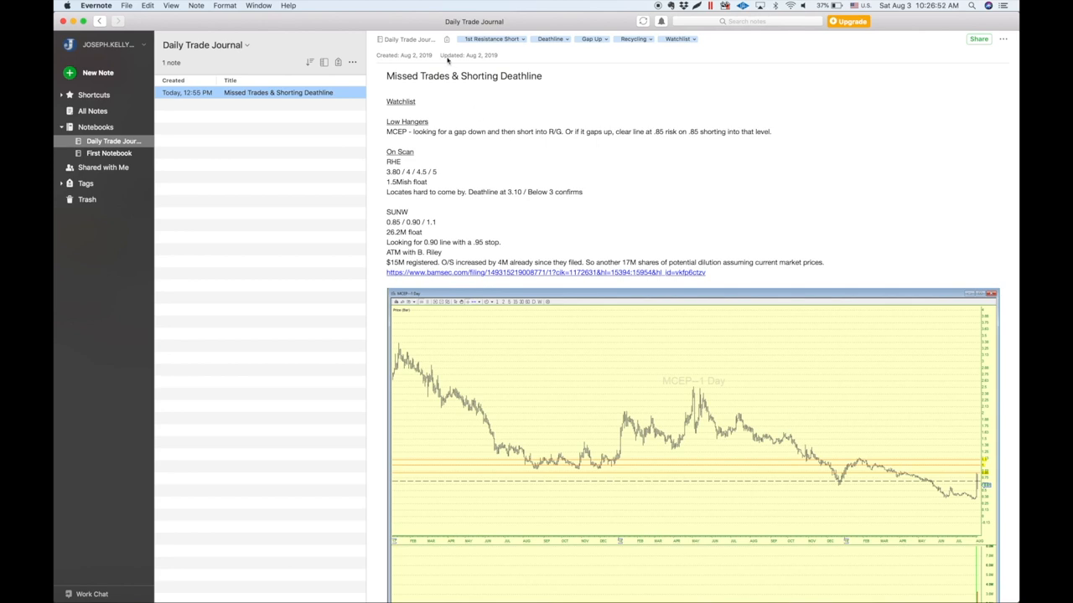
mouse_move(488, 42)
text(3)
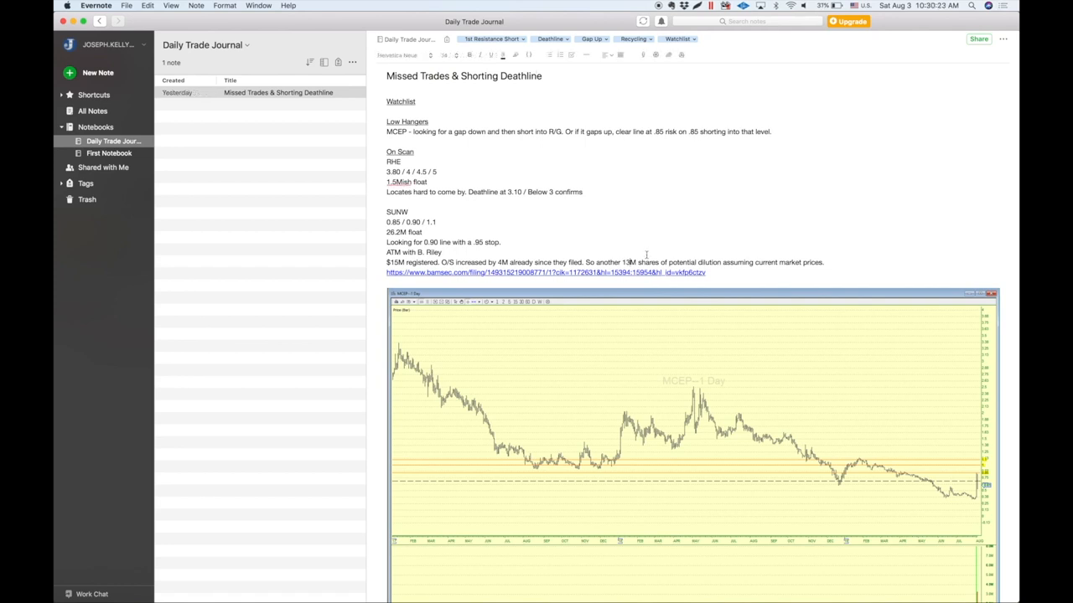
mouse_move(993, 526)
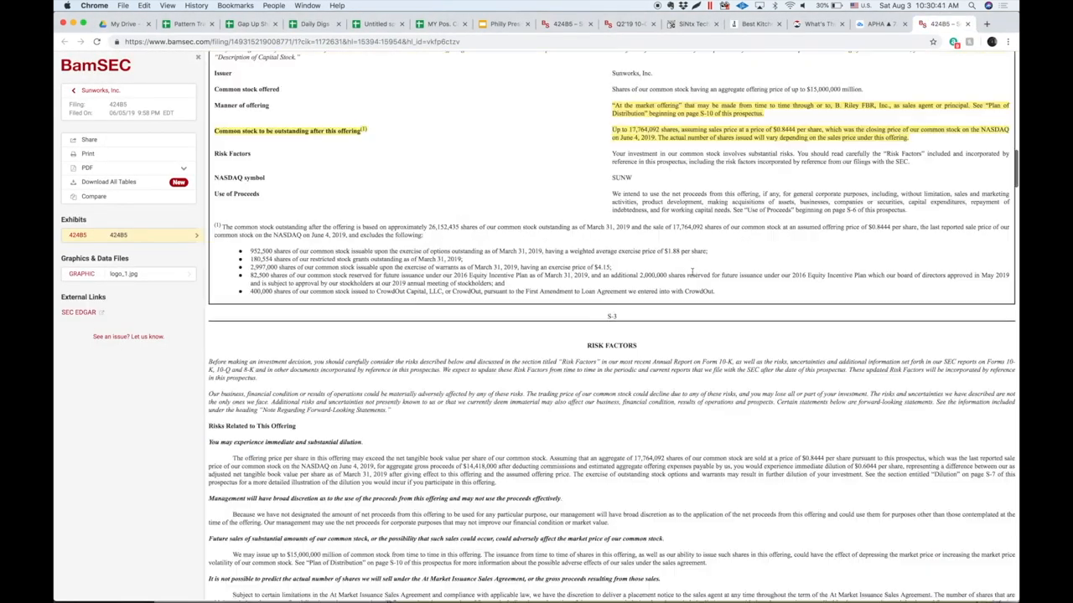
scroll(down, 3)
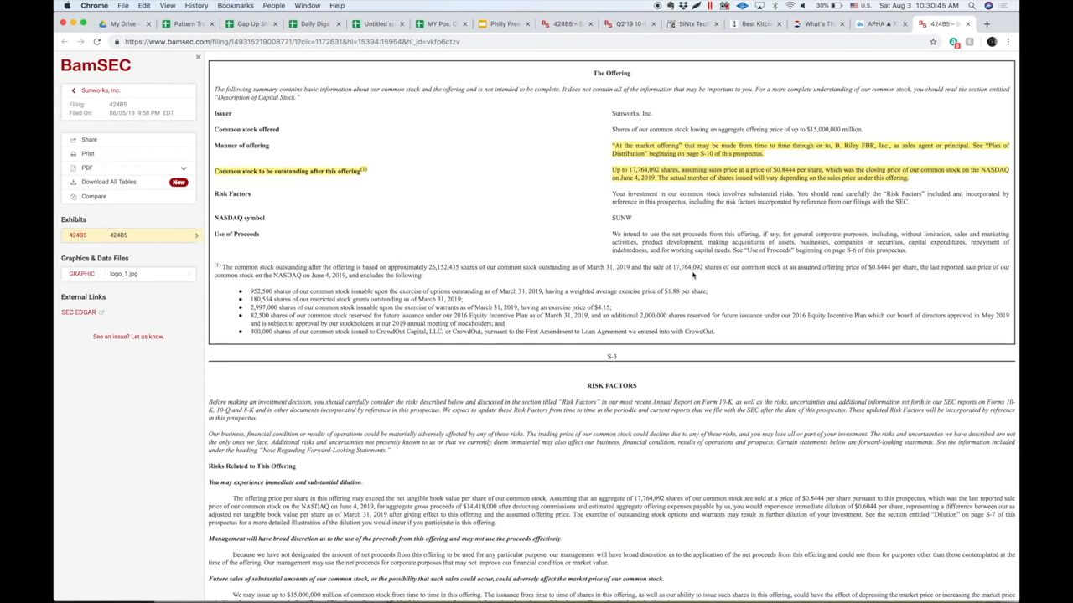
mouse_move(652, 141)
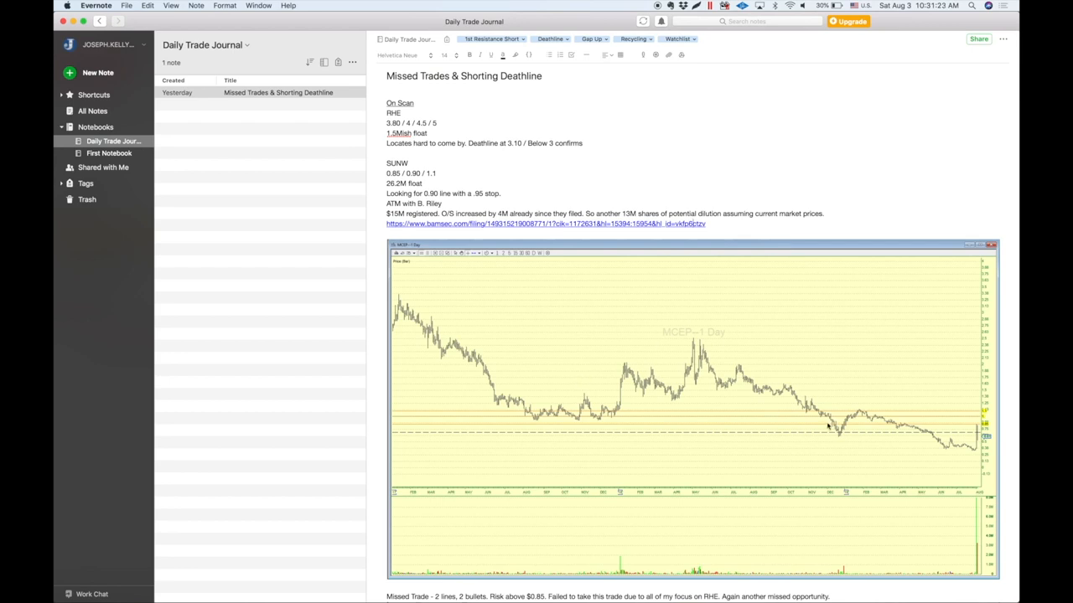
mouse_move(848, 421)
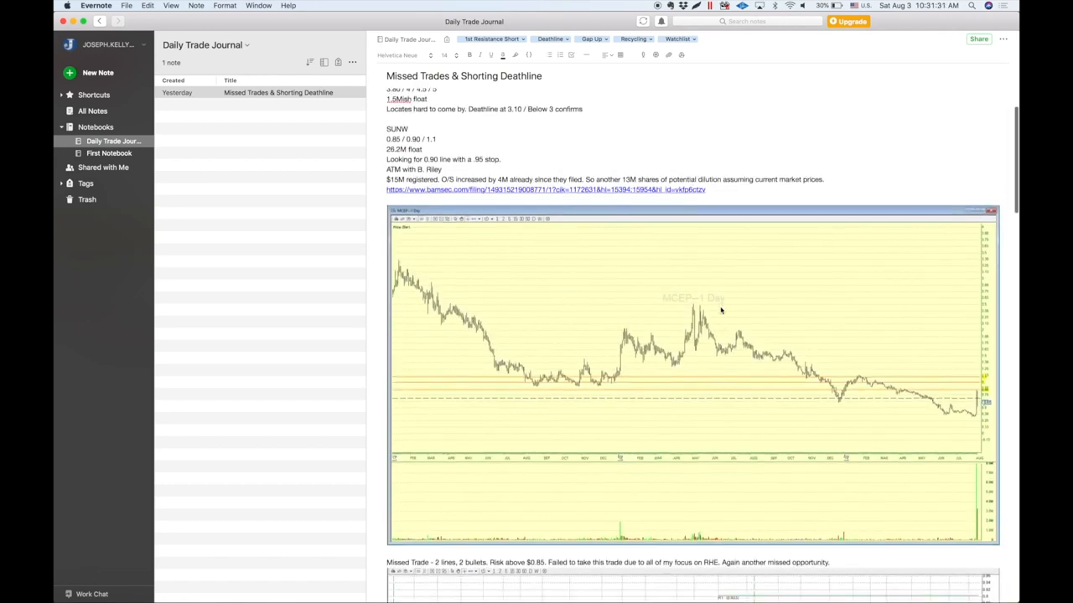
scroll(down, 3)
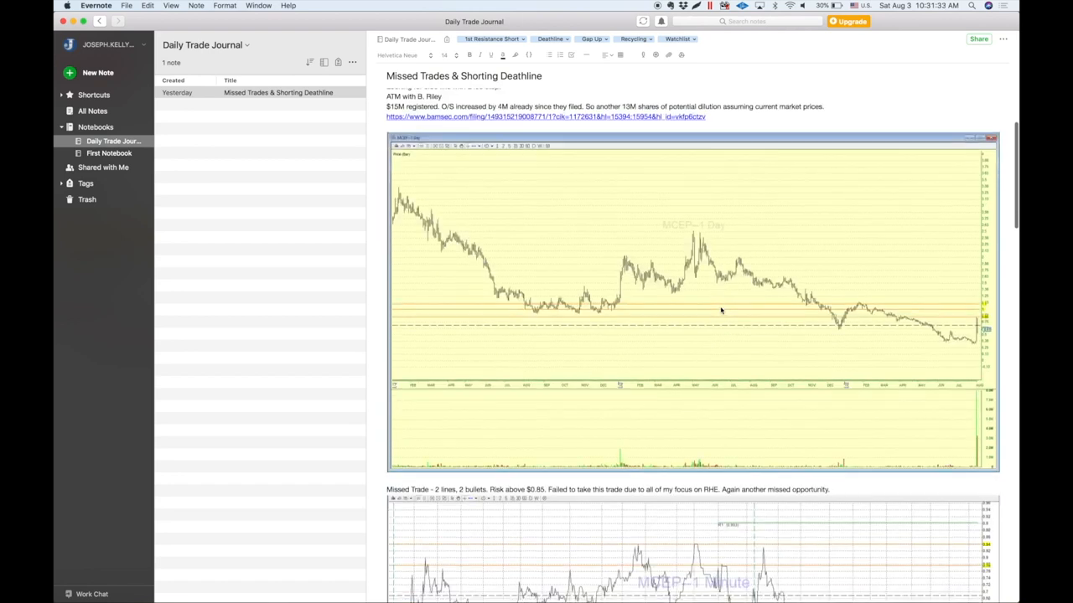
scroll(down, 3)
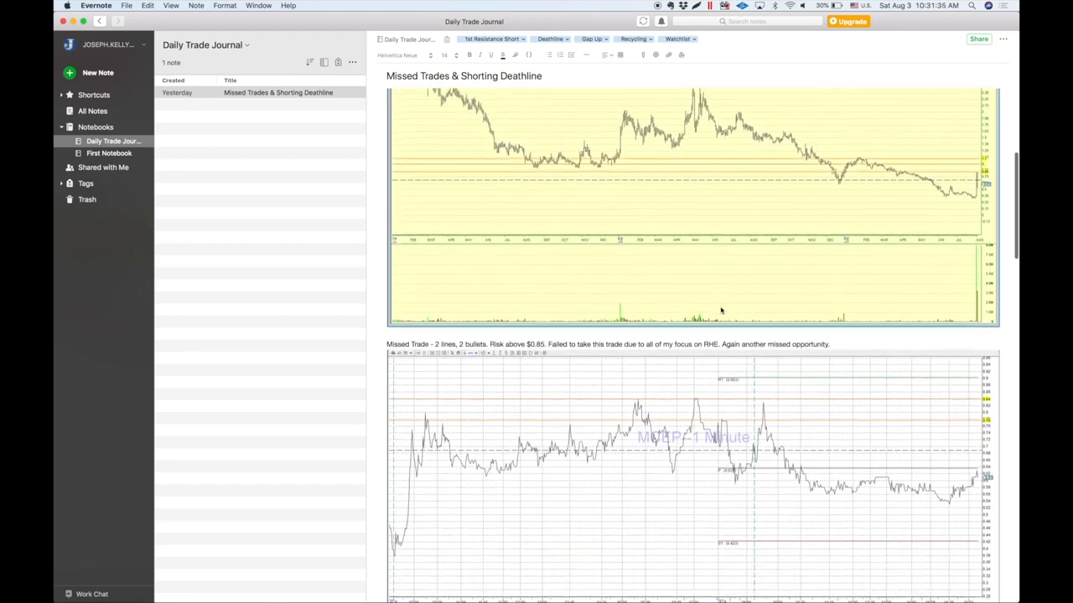
scroll(down, 3)
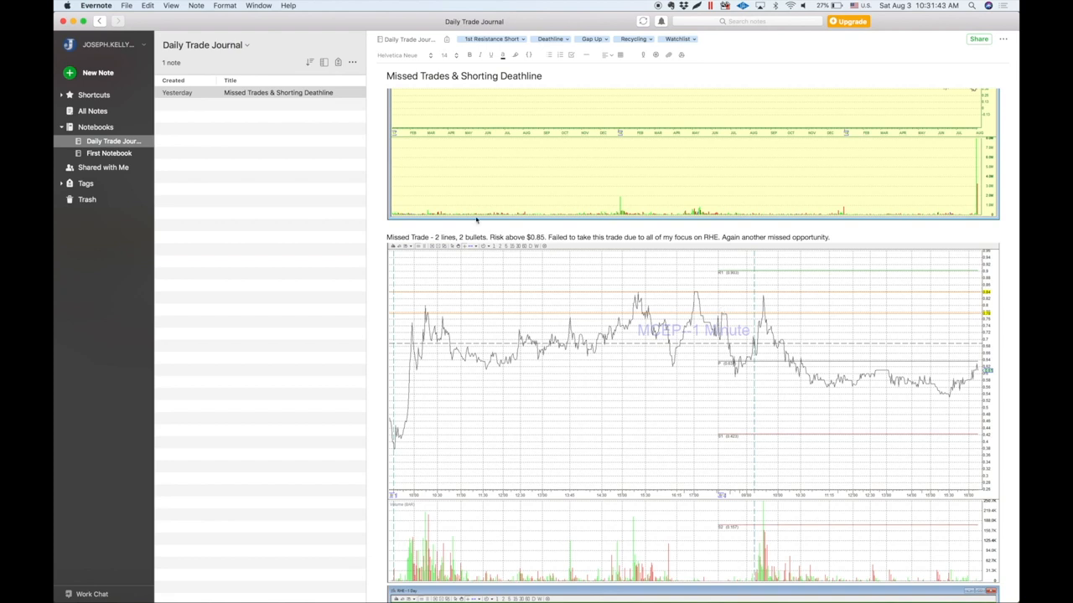
mouse_move(418, 241)
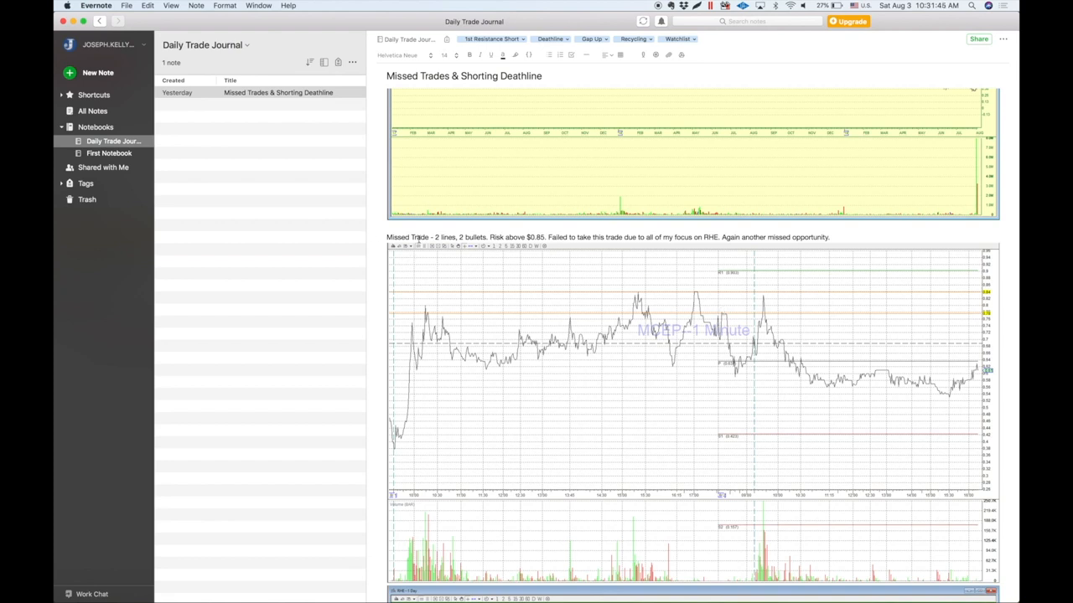